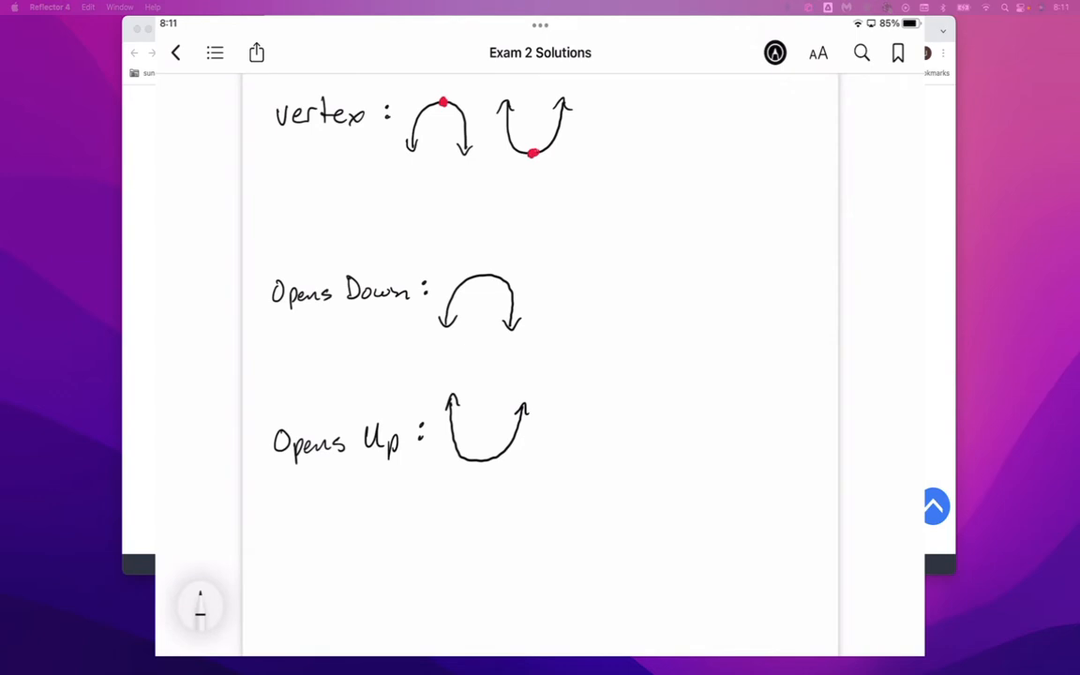
Draw red arrows to both vertex dots on the parabola sketches, erasing the extra V-shaped marks.
left_click(199, 604)
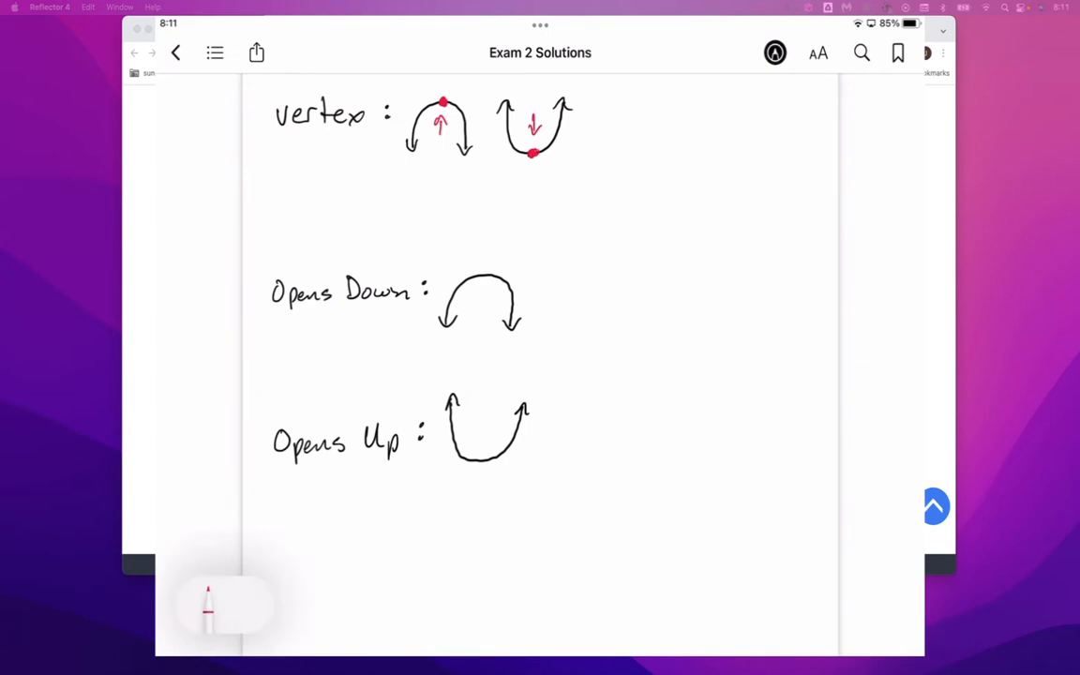
left_click(208, 604)
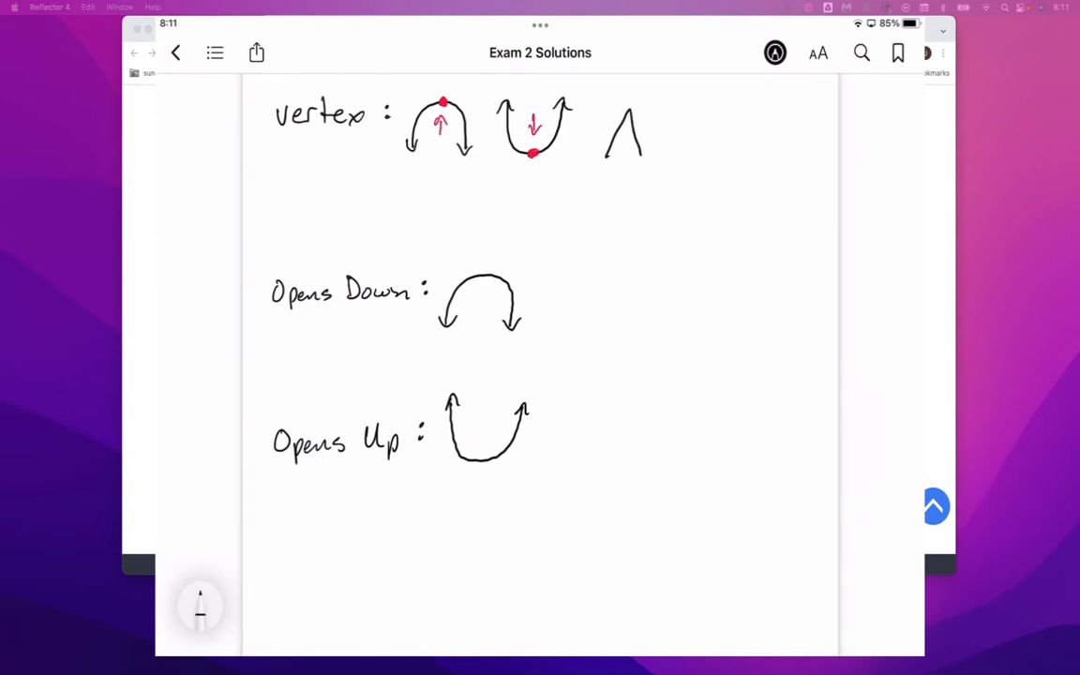
left_click_drag(690, 116, 716, 165)
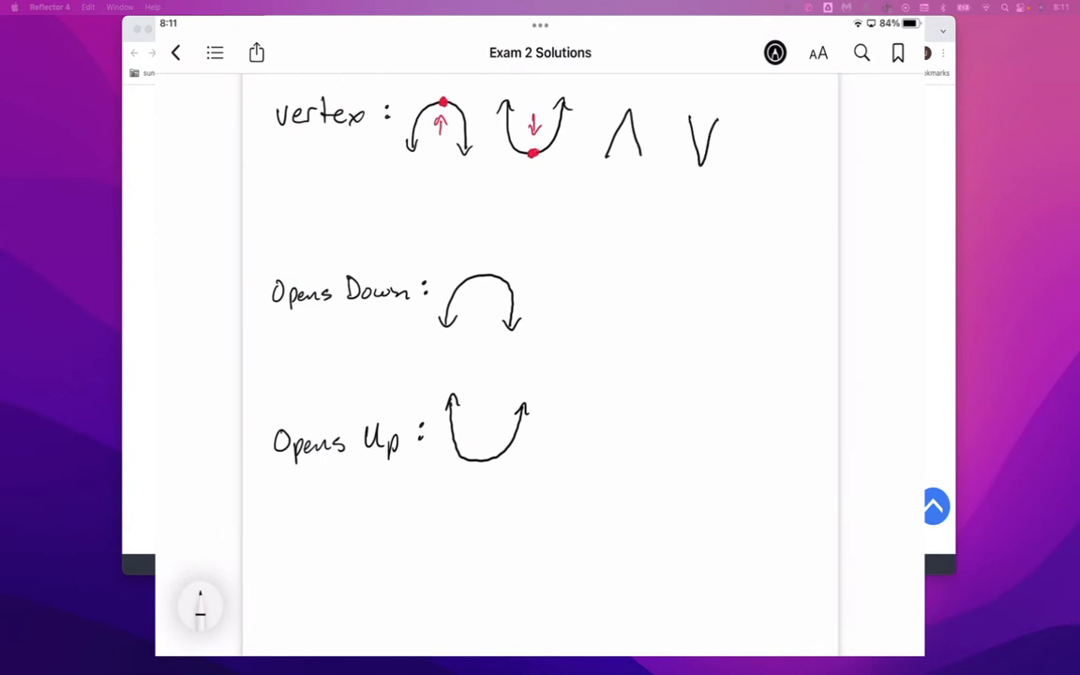
left_click(199, 604)
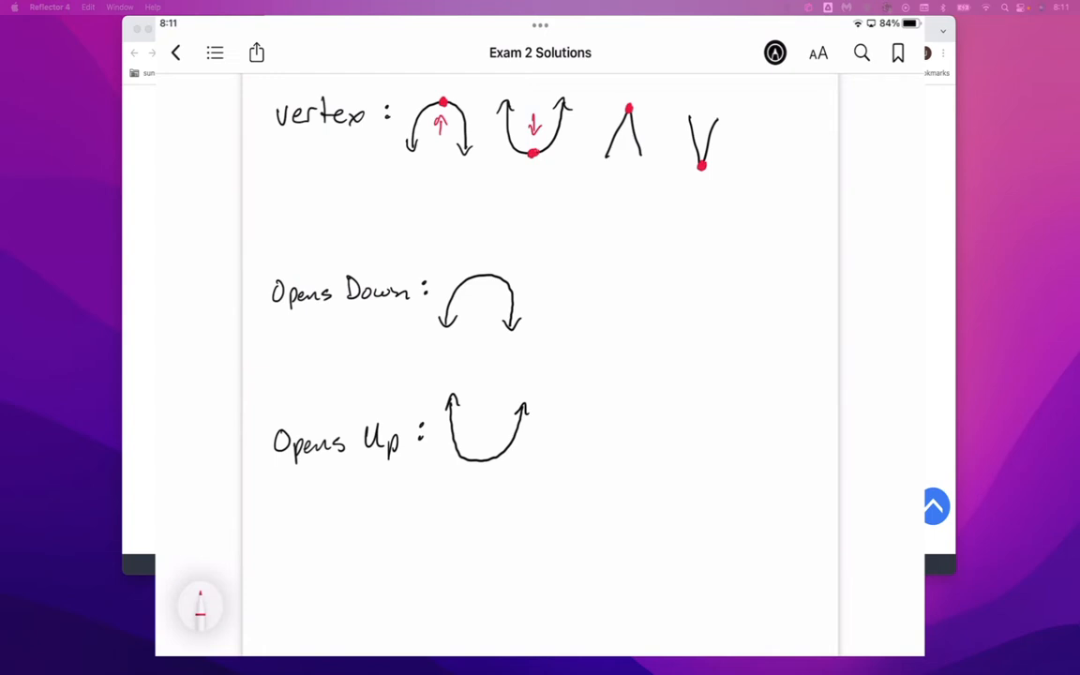
left_click_drag(635, 97, 647, 85)
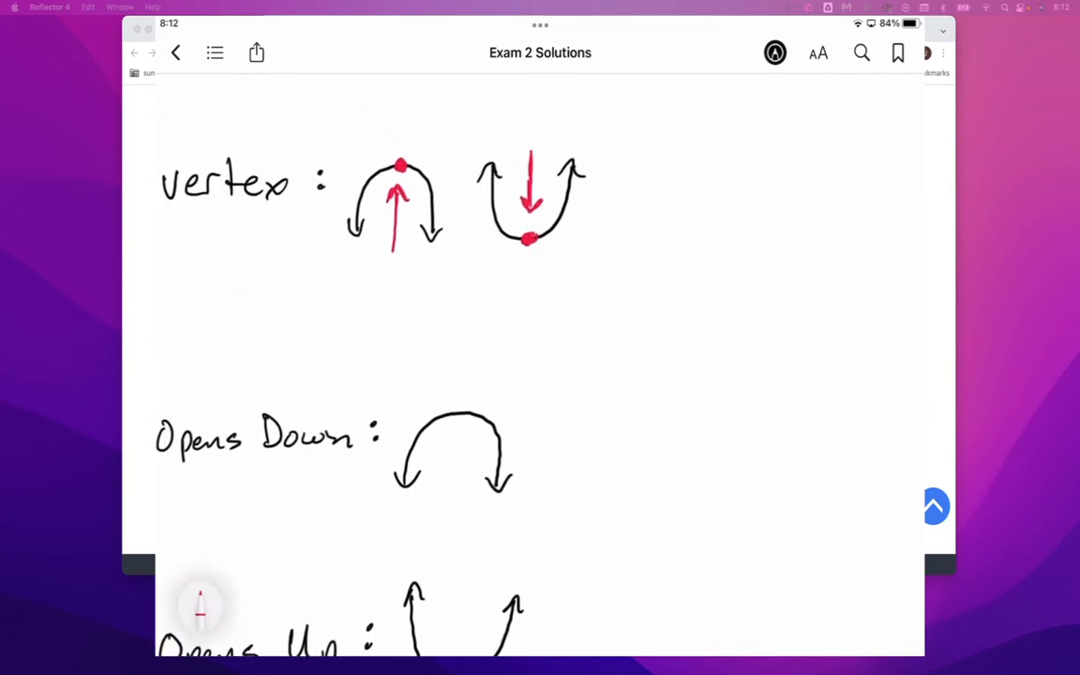
Handwrite 'Maximum' under the downward parabola's arrow and 'Minimum' above the upward one's.
scroll("up", 3)
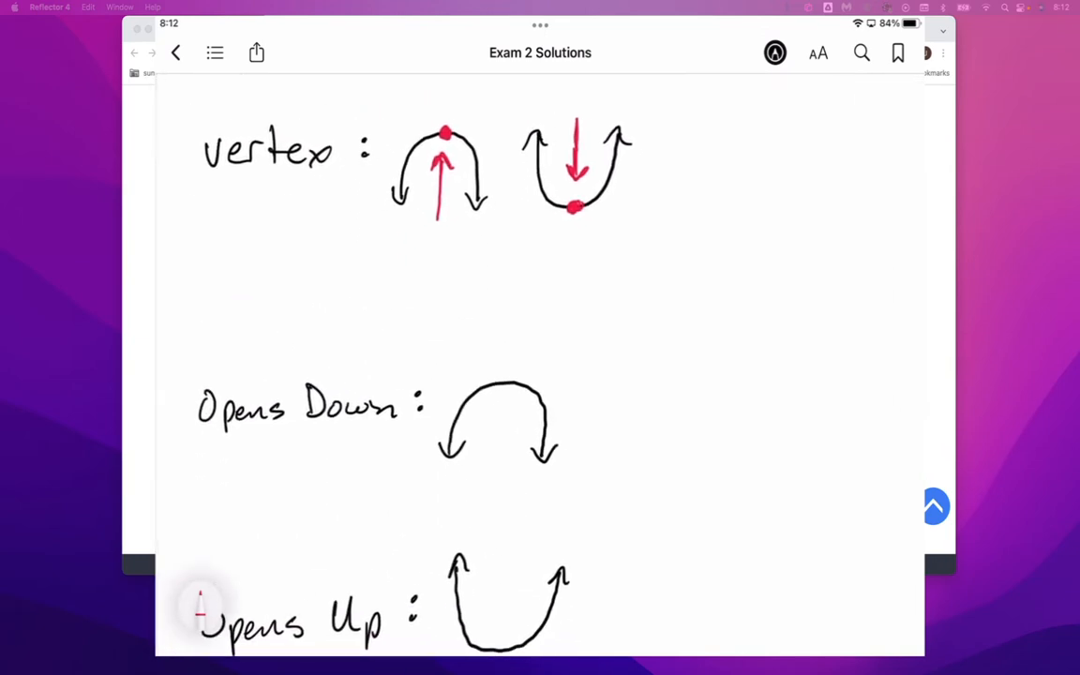
type("m")
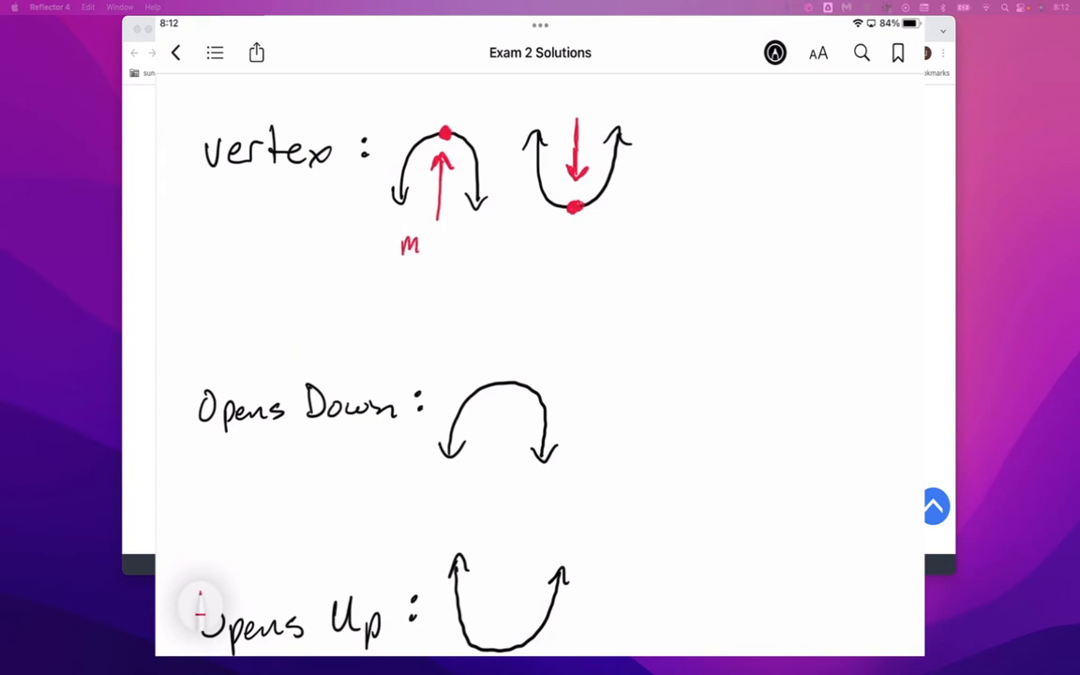
type("Maximum")
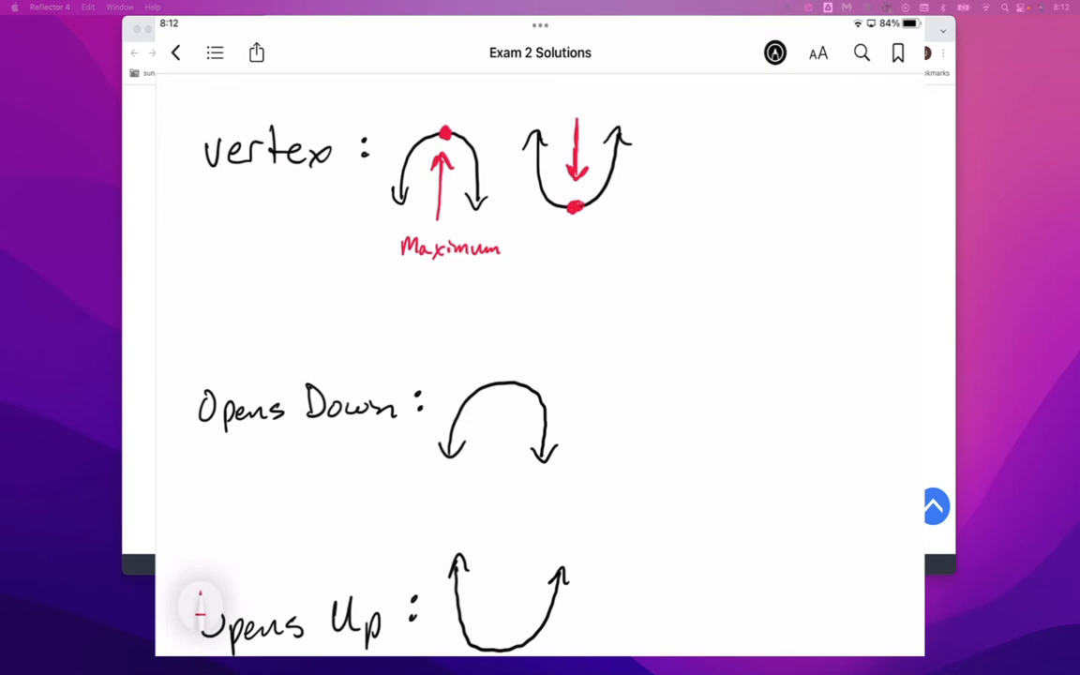
scroll("down", 3)
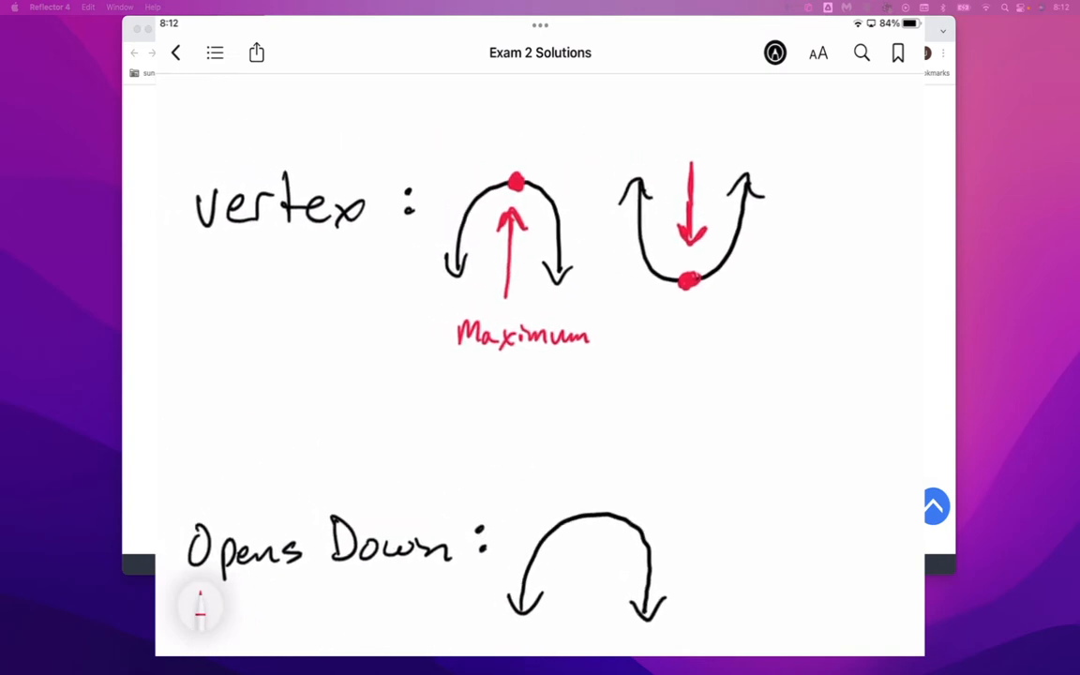
scroll("down", 3)
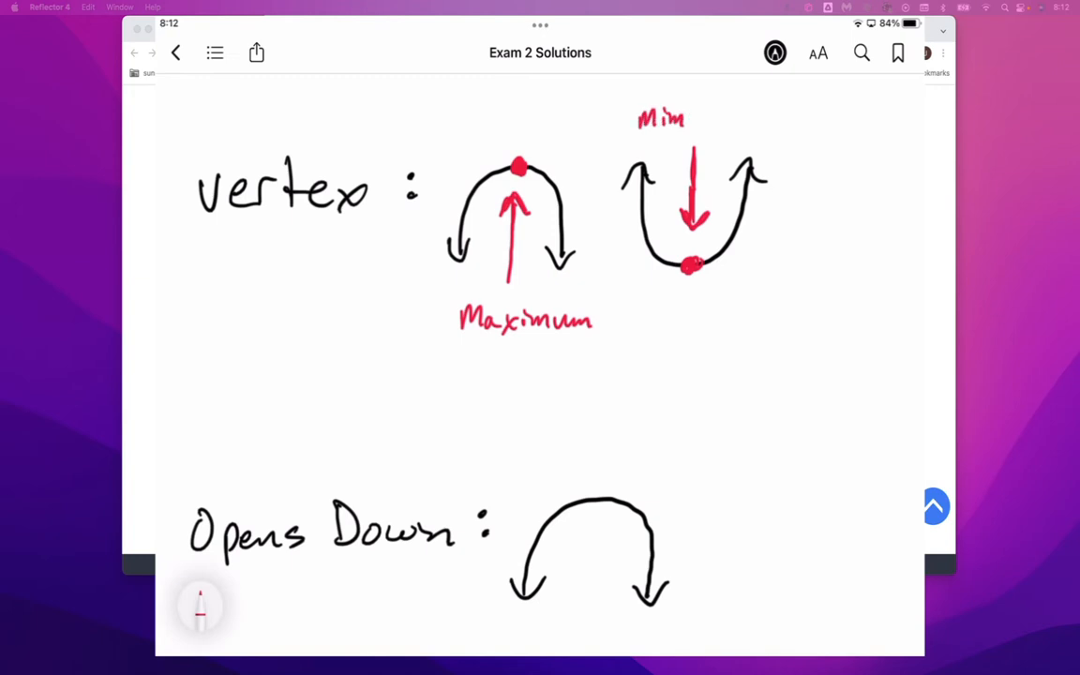
left_click(199, 604)
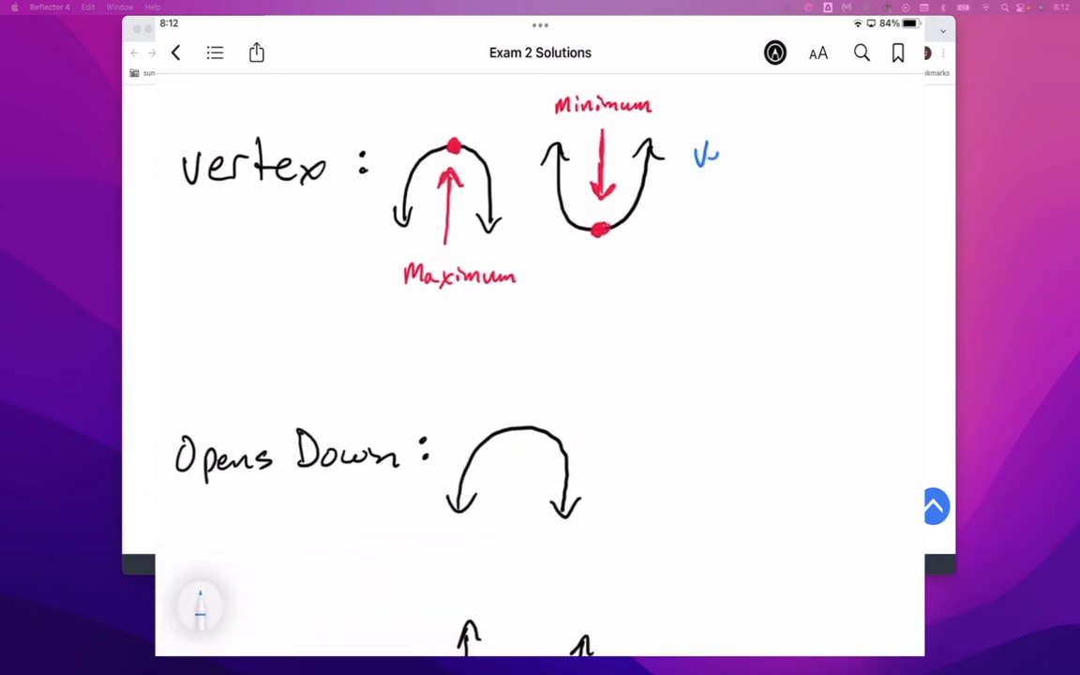
Write 'Vertex Formula: -b/2a' in blue to the right of the vertex sketches.
type("Vertex")
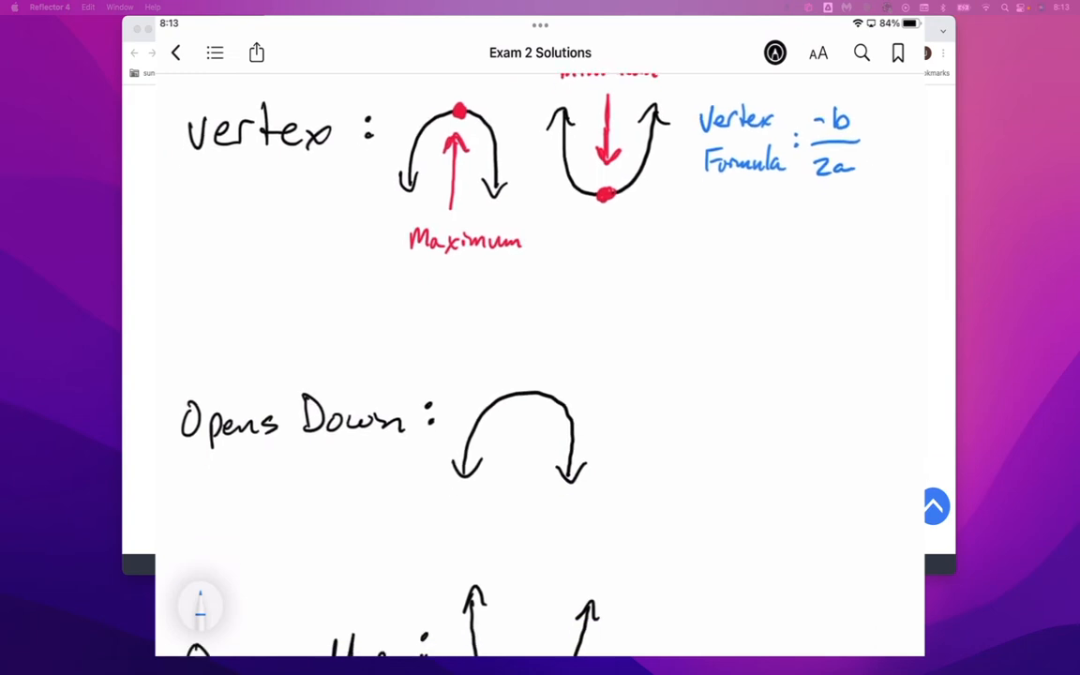
Write -2x²+3x-6 beside Opens Down, highlight -2 green, and start the blue 'Negative' label with an arrow.
scroll("down", 3)
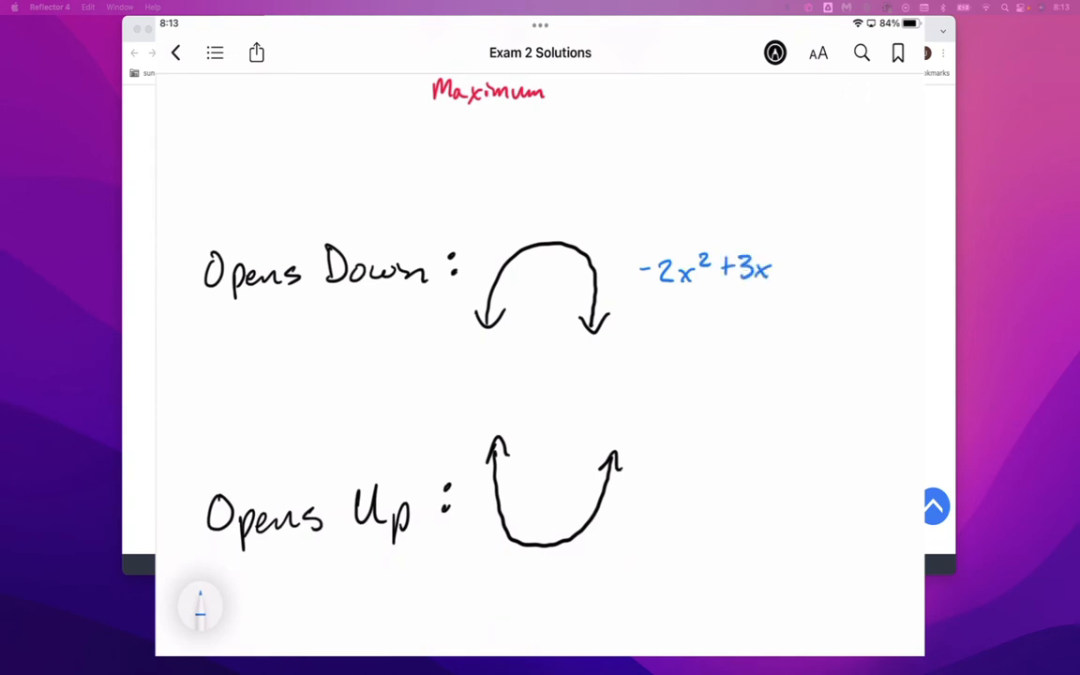
type("-6")
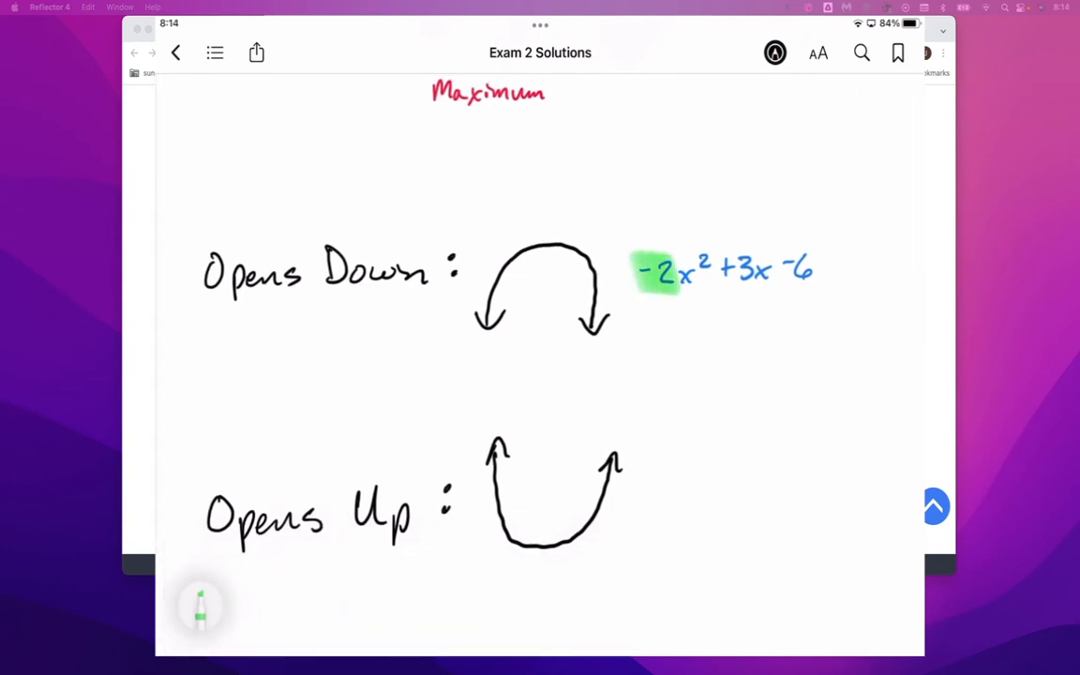
left_click(203, 603)
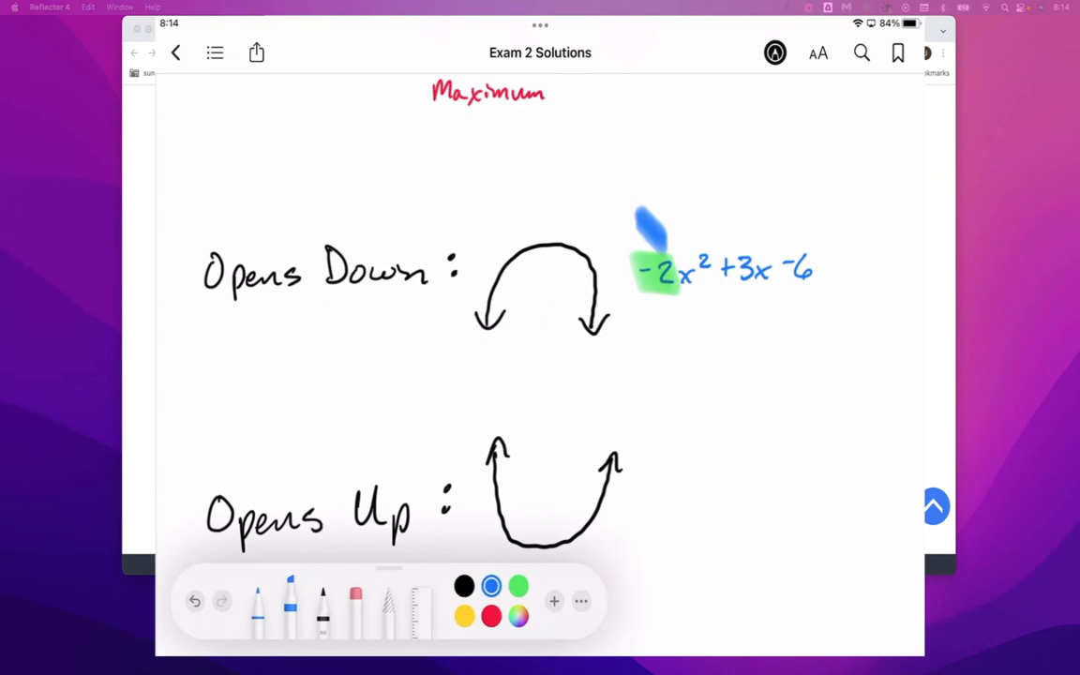
left_click(195, 600)
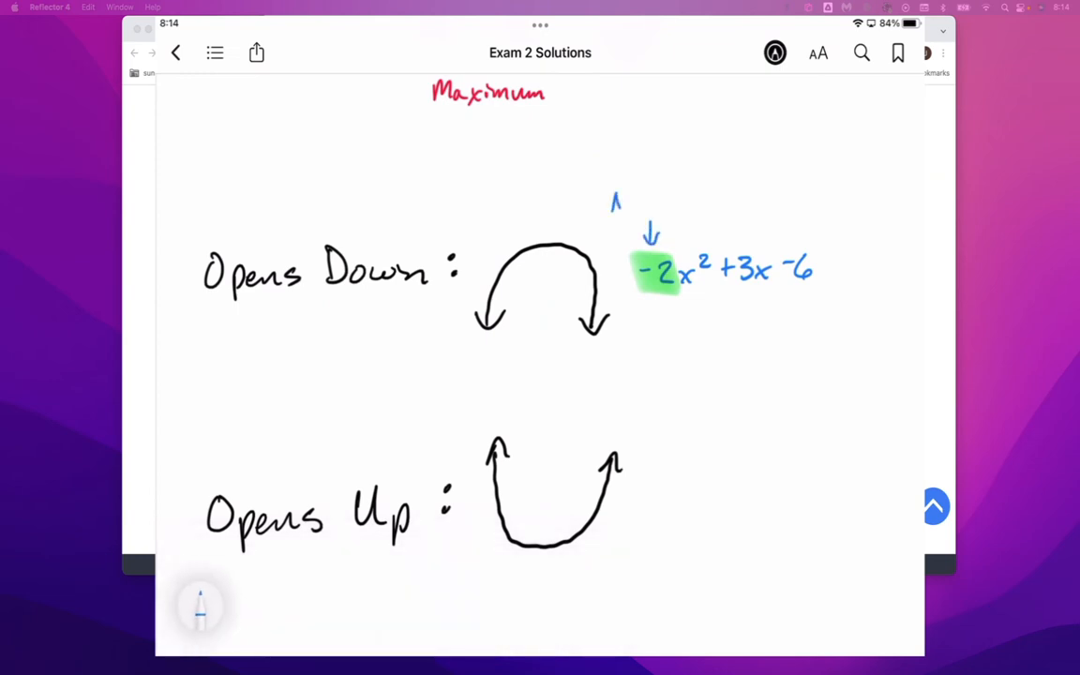
type("Negative : Down")
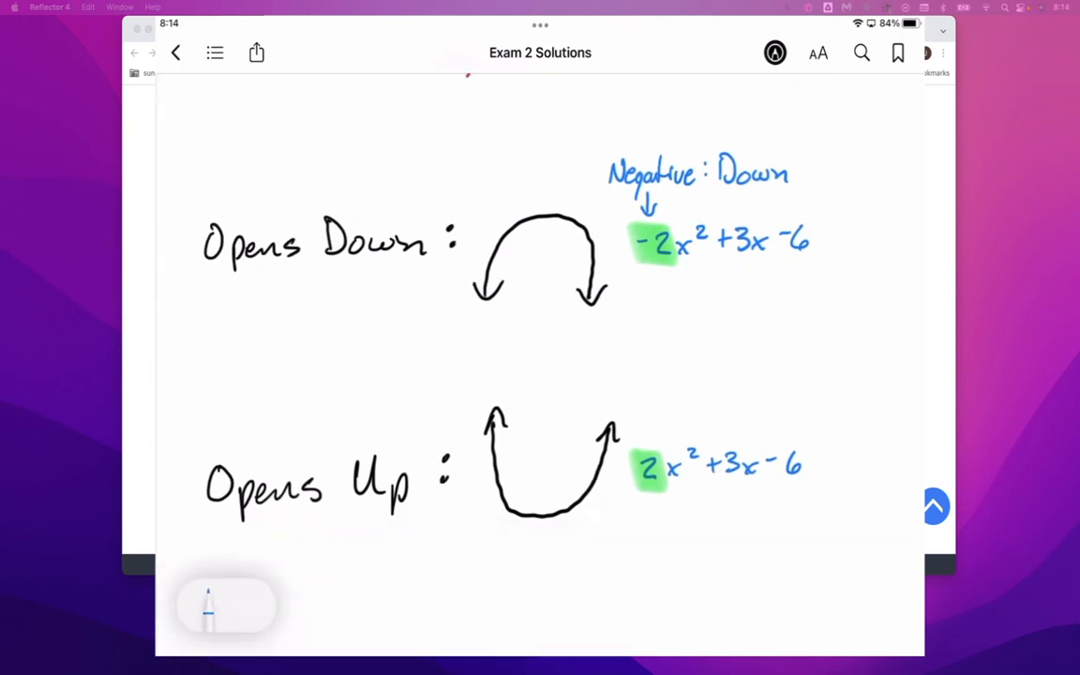
Label the highlighted 2 in 2x²+3x-6 beside Opens Up as 'Positive: Up'.
type("Pos.")
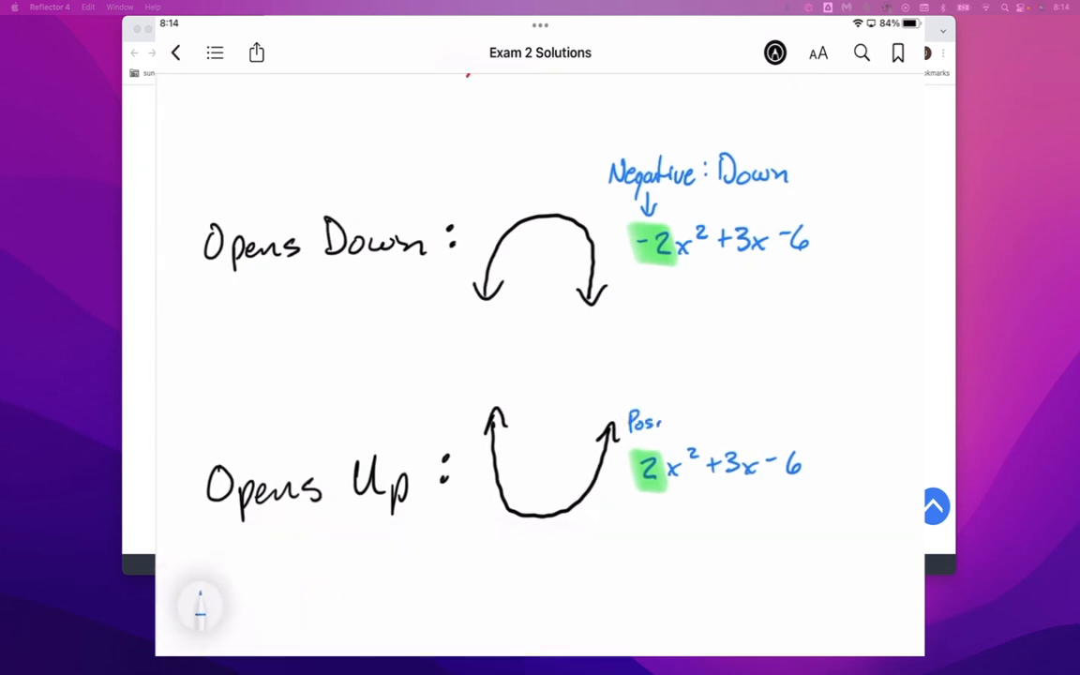
type("Positive: U")
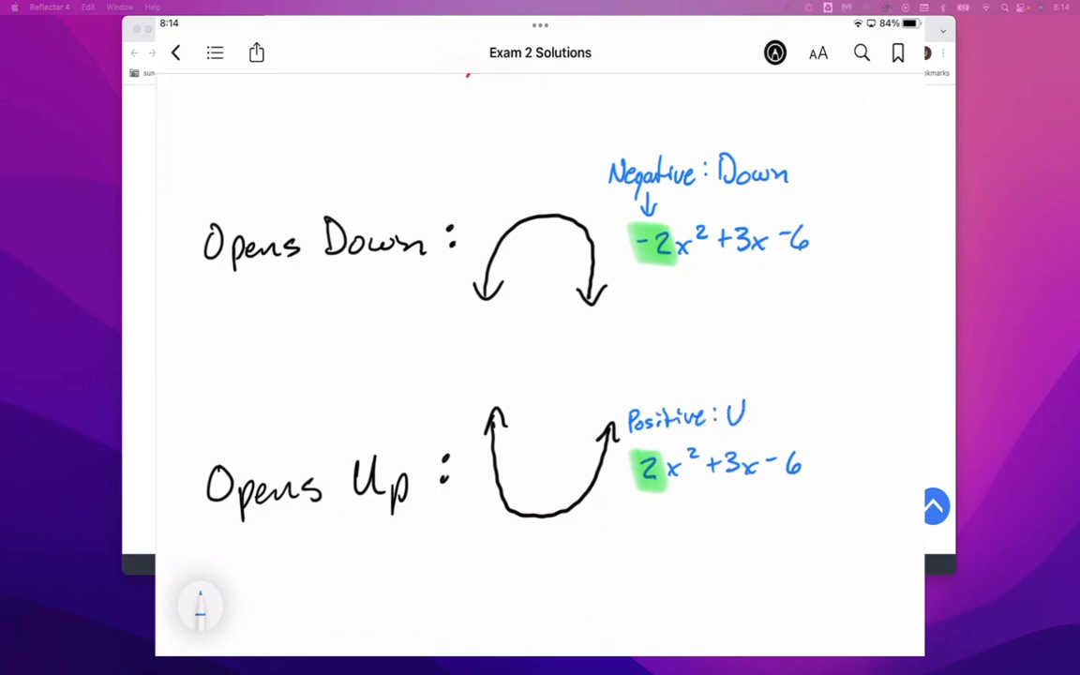
scroll("down", 3)
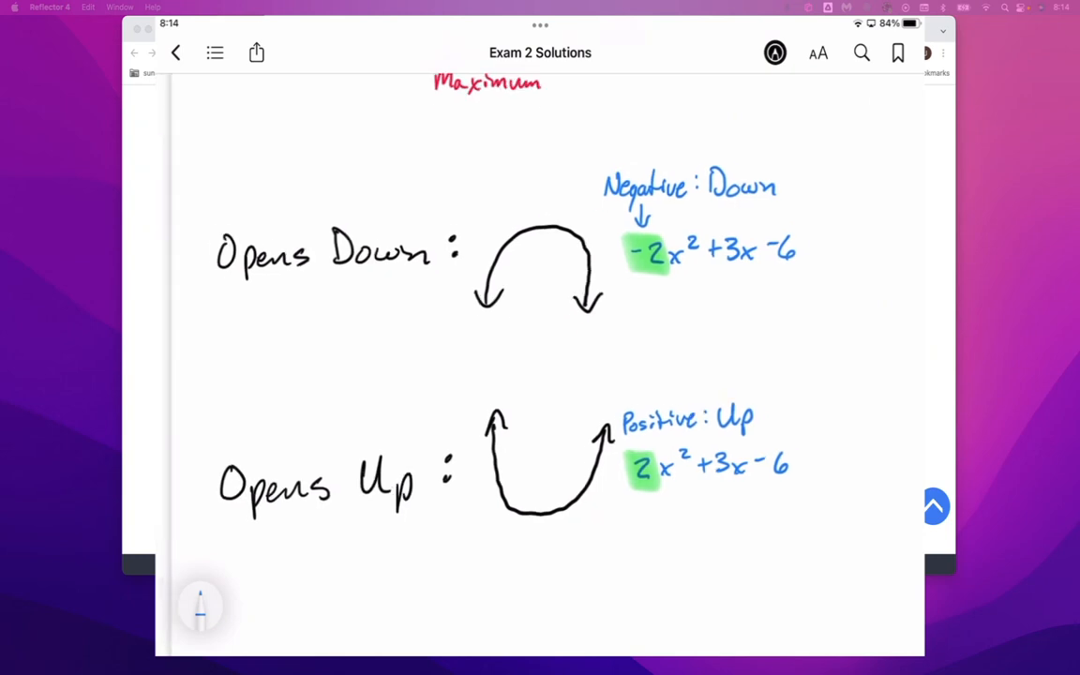